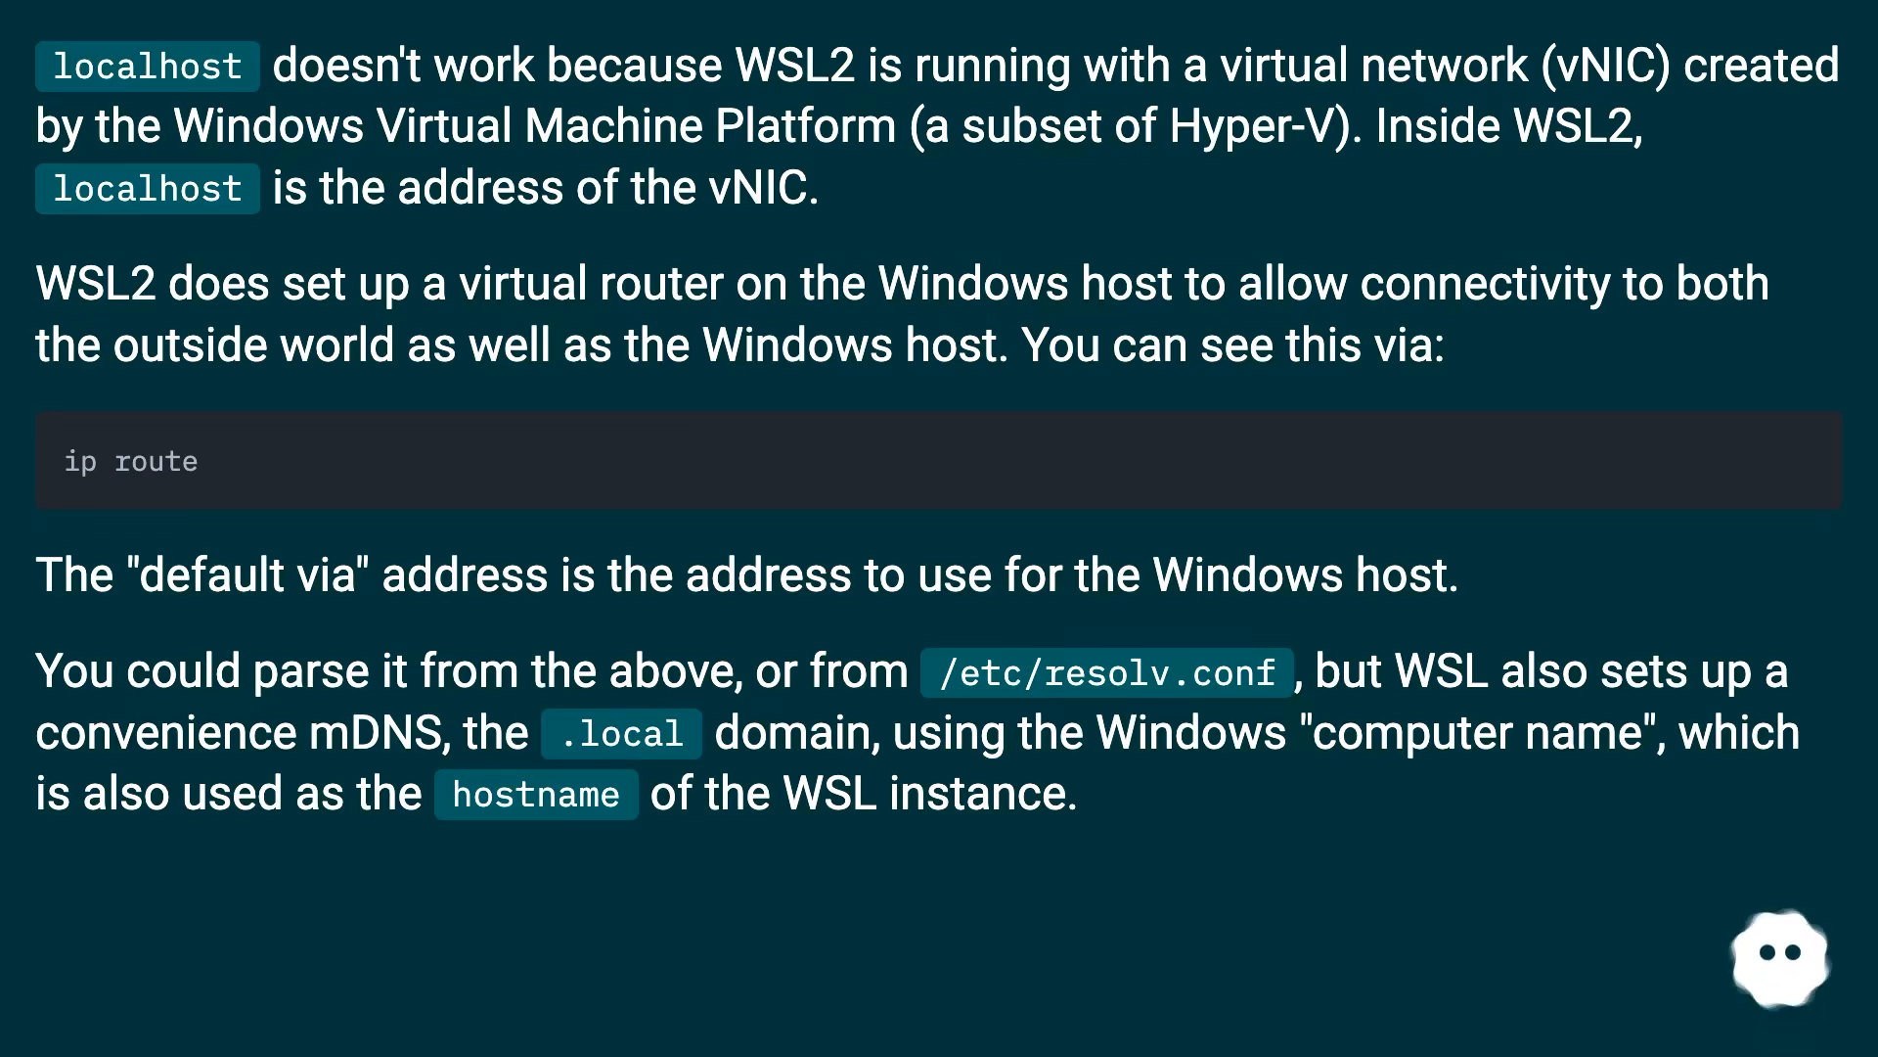
scroll("down", 3)
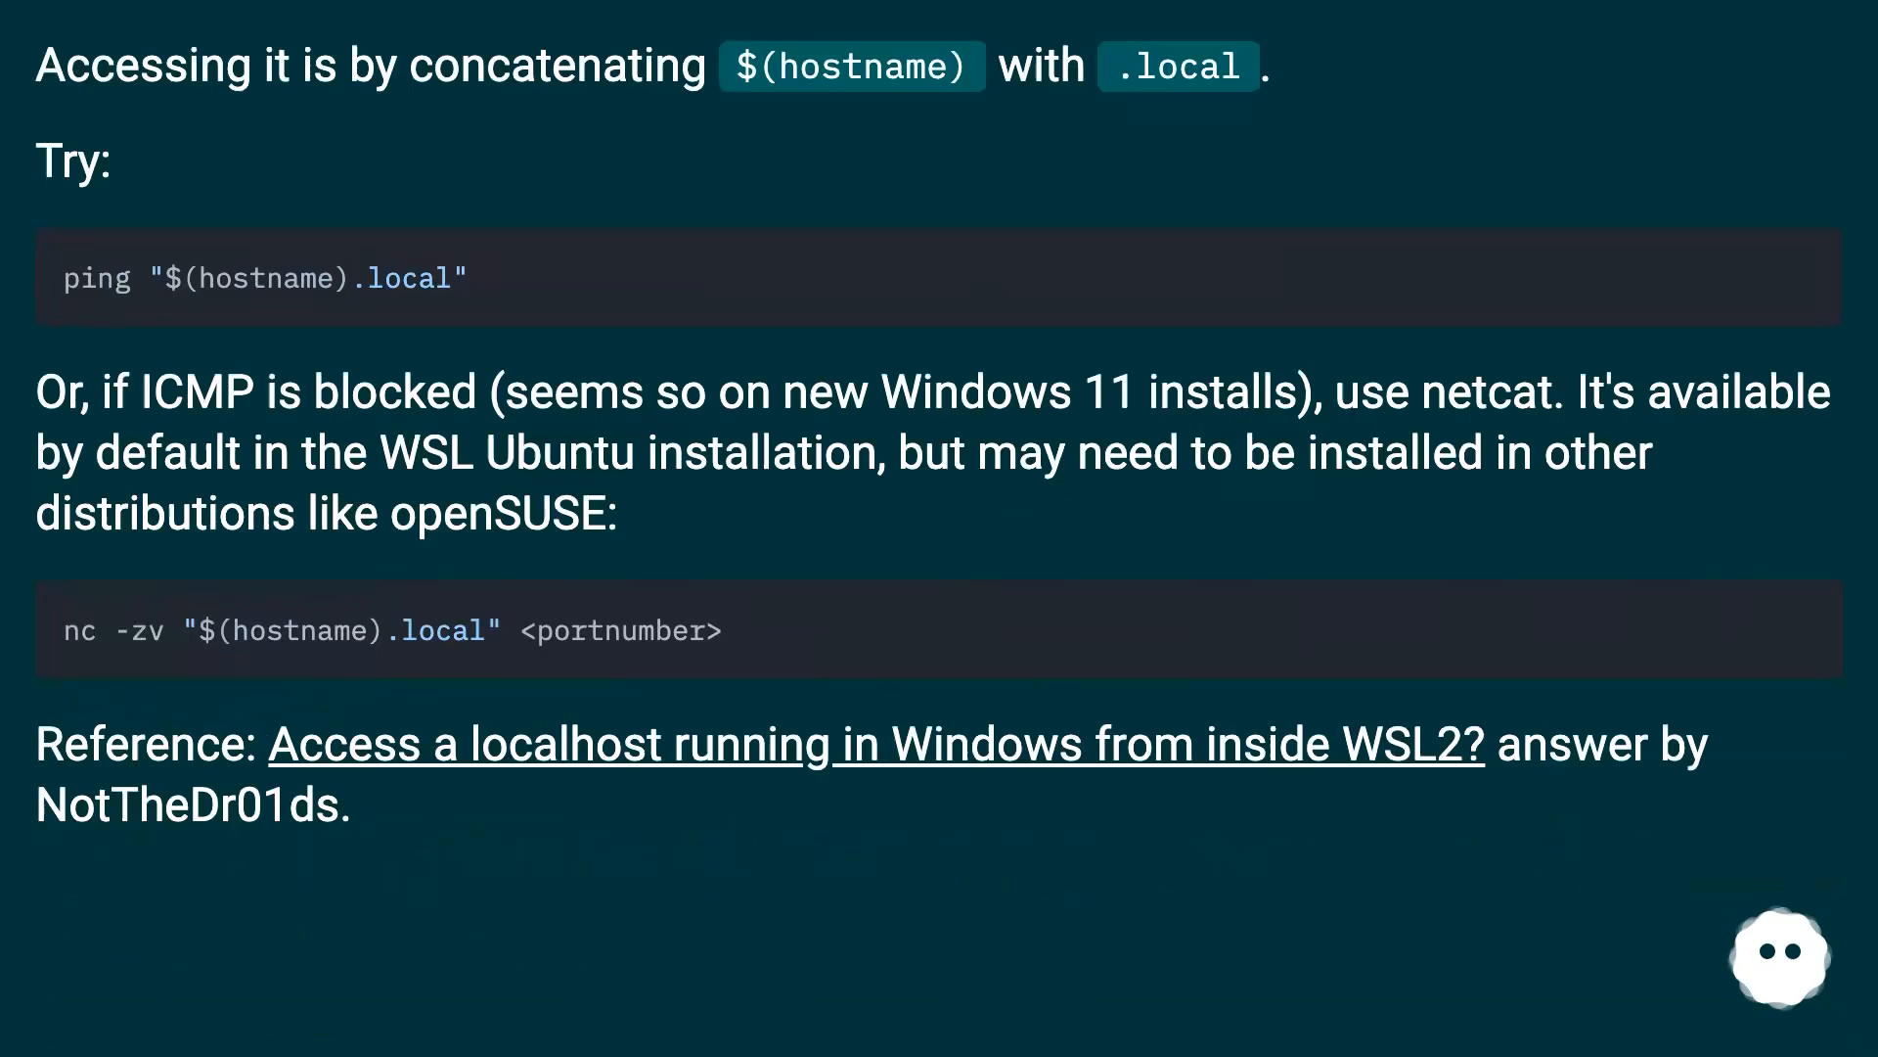